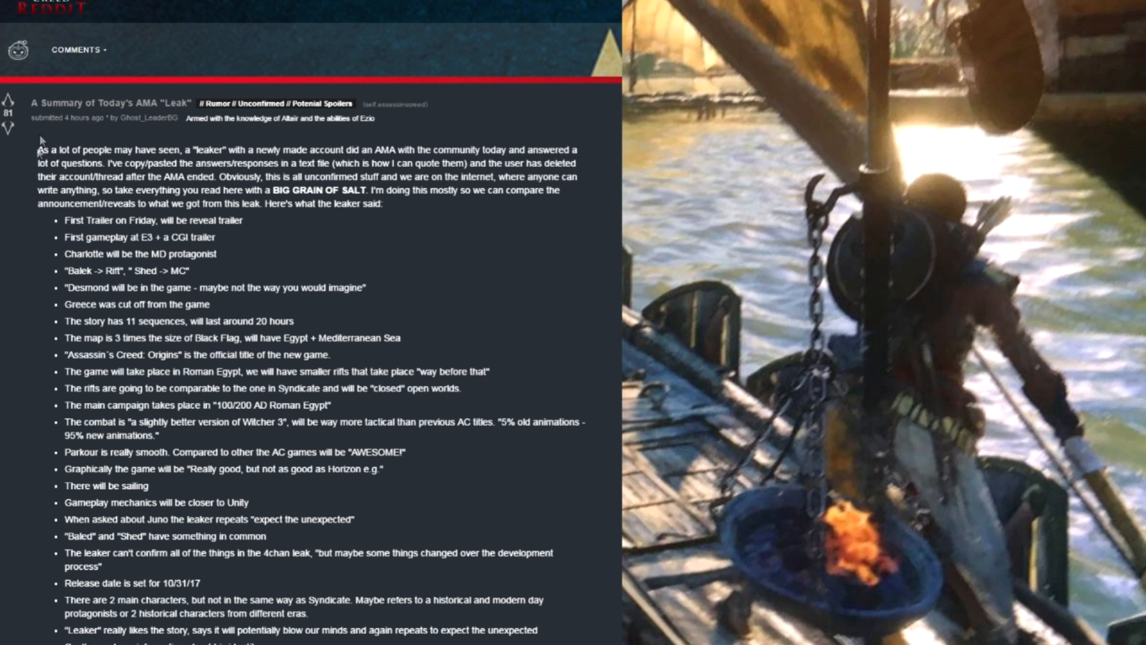
- Highlight the post's introductory paragraph, clear it, then select a line of the intro text
drag(37, 150, 213, 150)
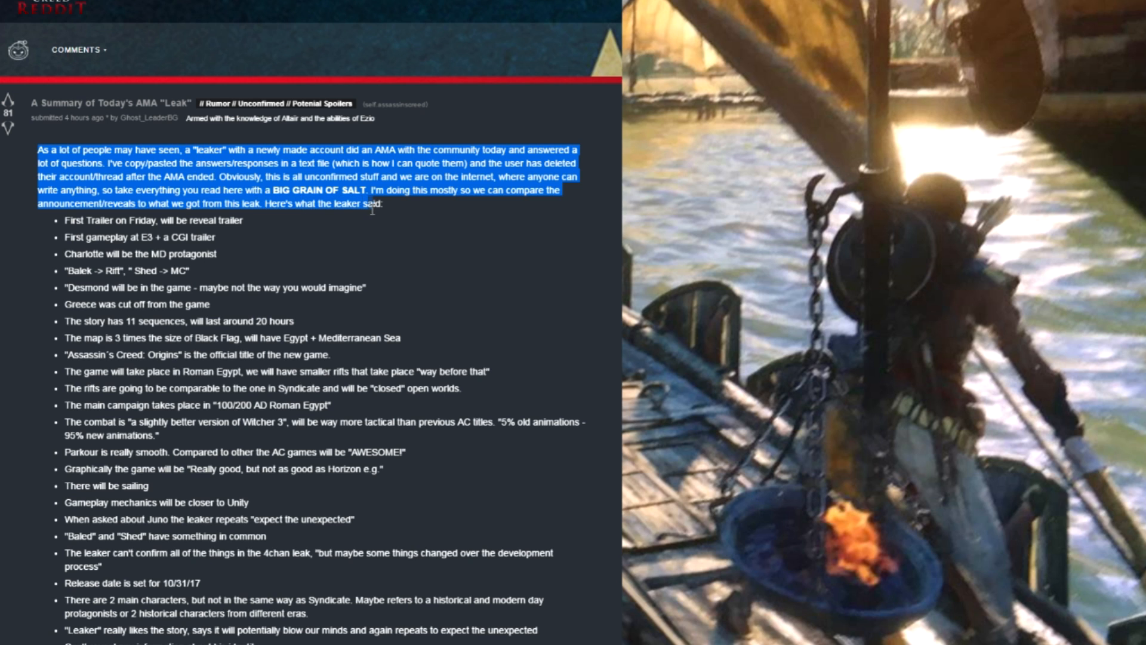
click(351, 216)
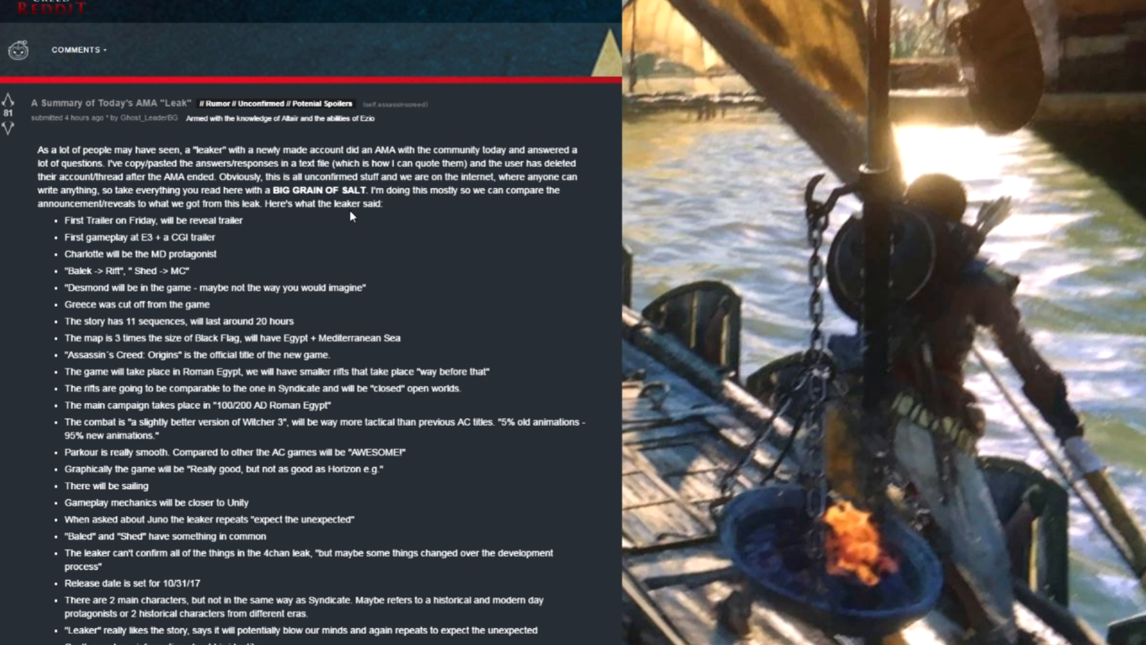
mouse_move(339, 247)
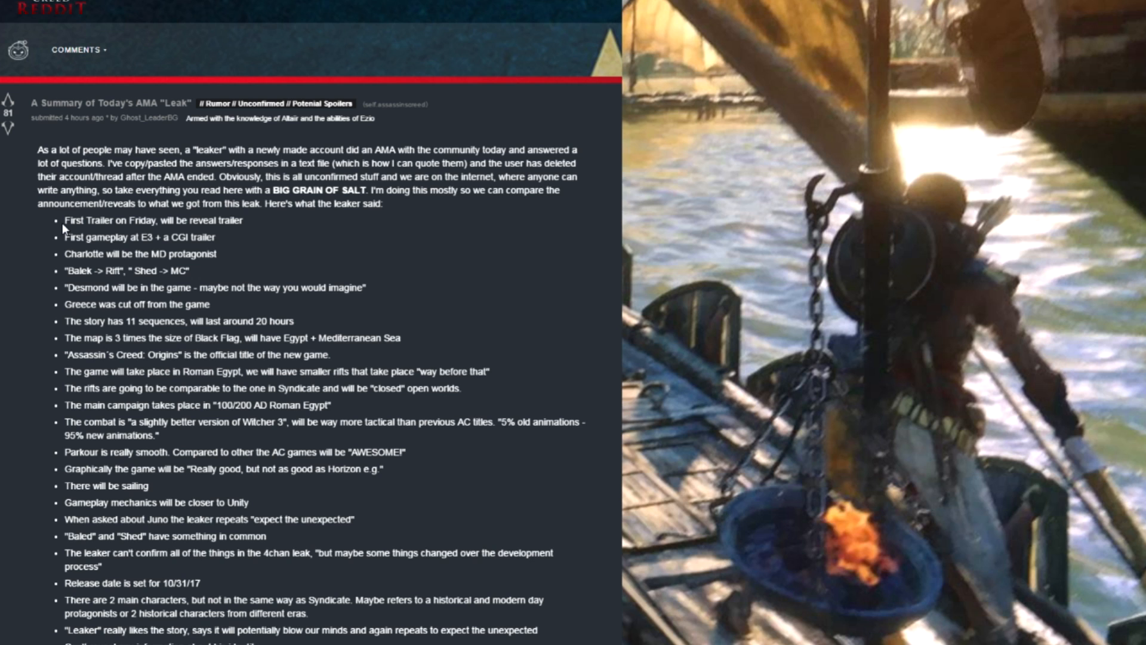
triple_click(147, 219)
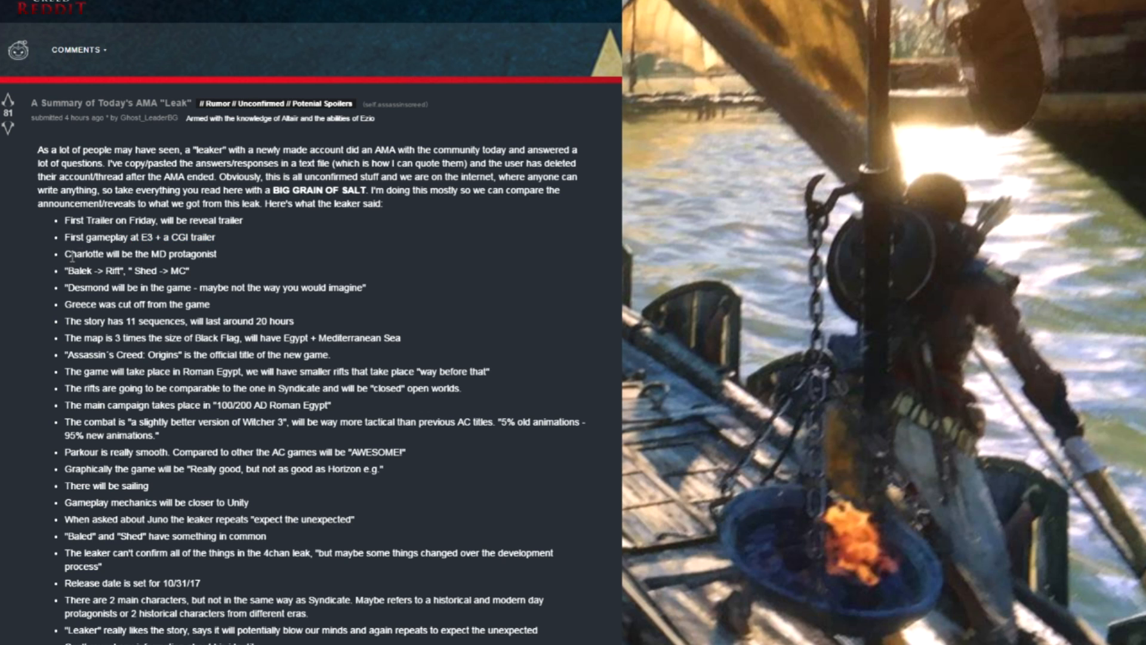
mouse_move(196, 270)
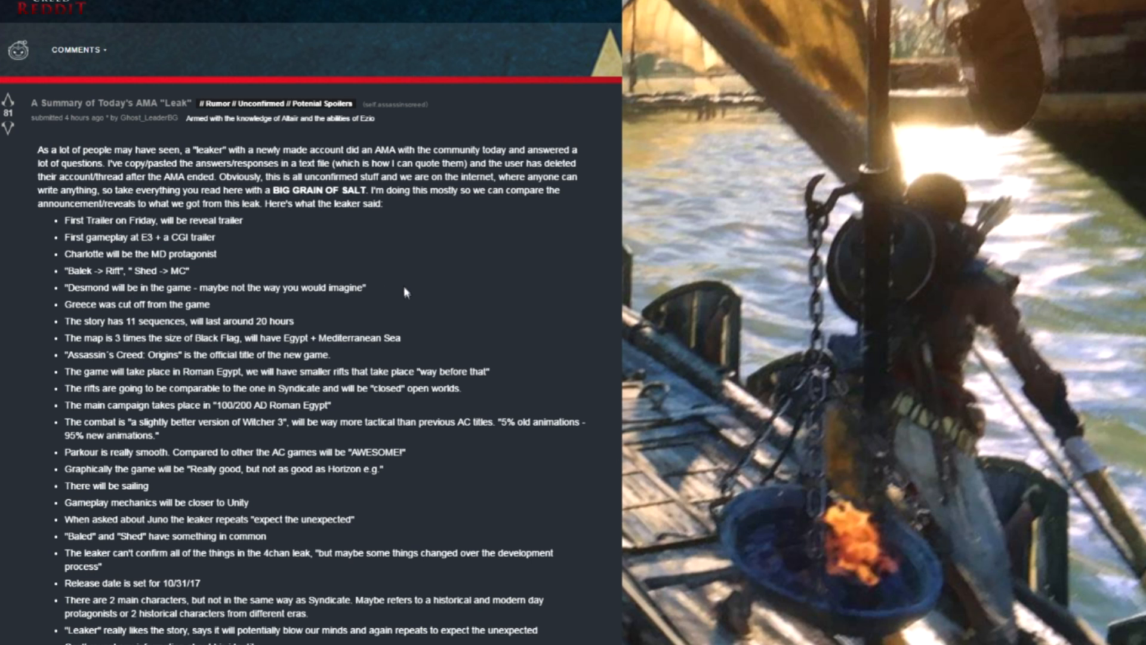
mouse_move(378, 294)
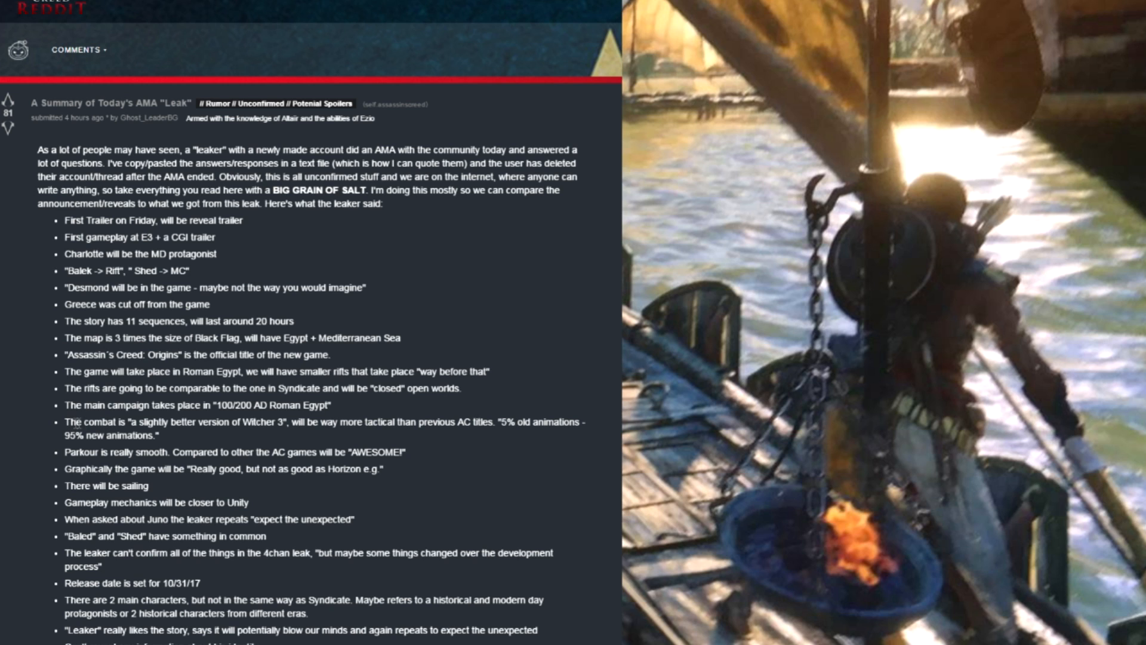
mouse_move(282, 434)
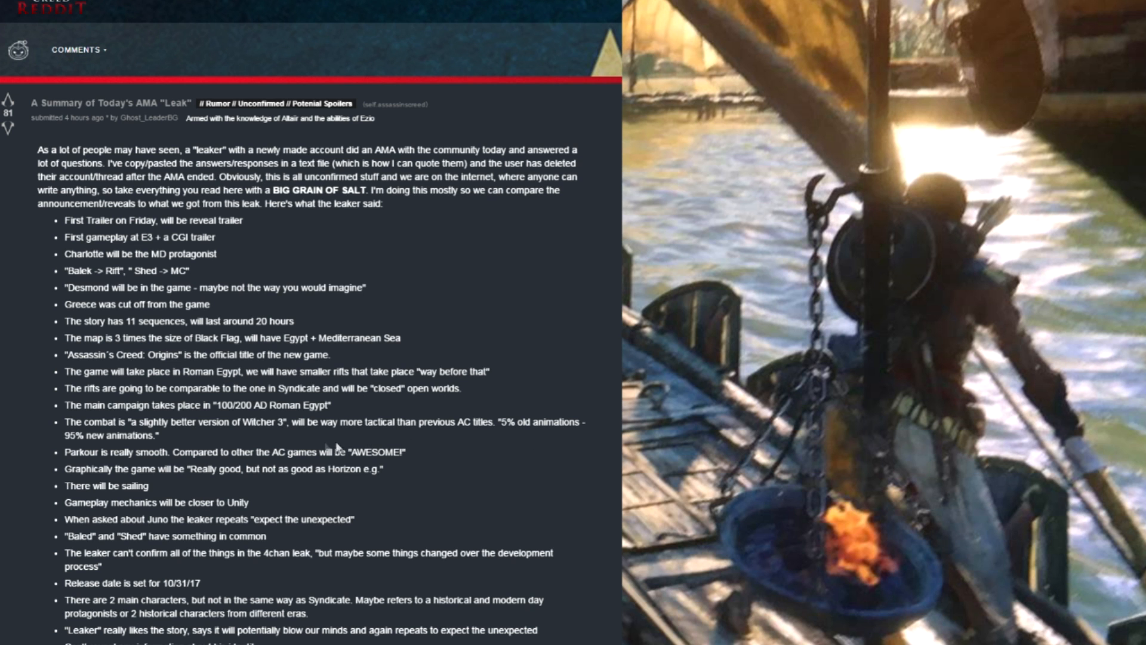
- Scroll down to the leak points on city sizes, the Napoleonic rift and parry-focused combat
scroll(down, 3)
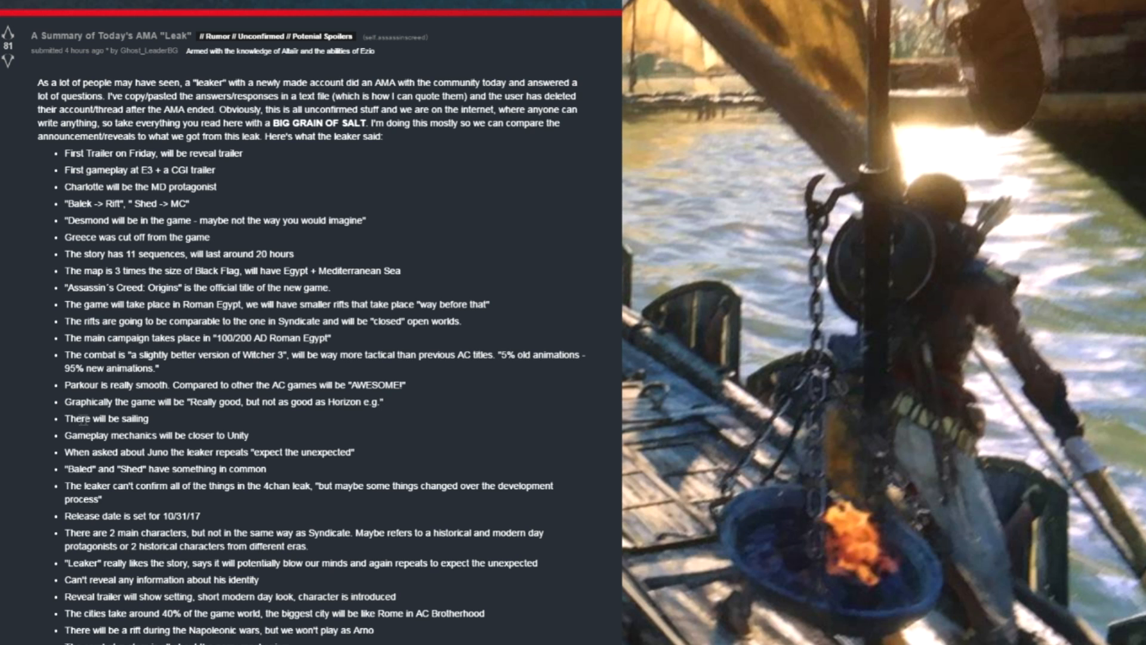
mouse_move(64, 441)
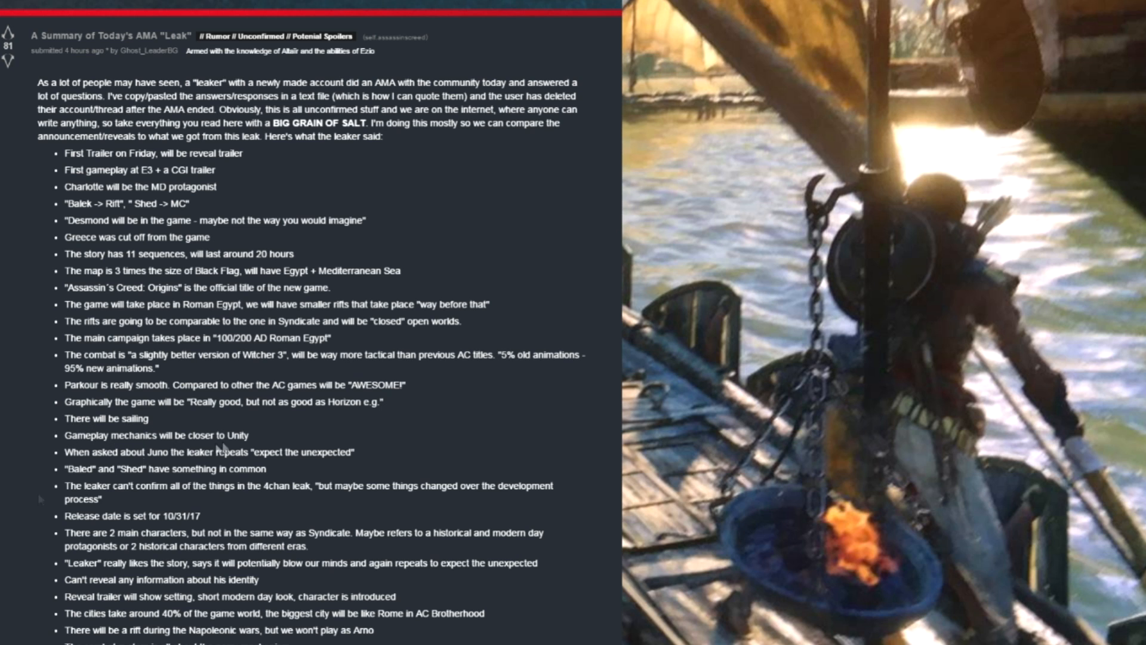
scroll(down, 3)
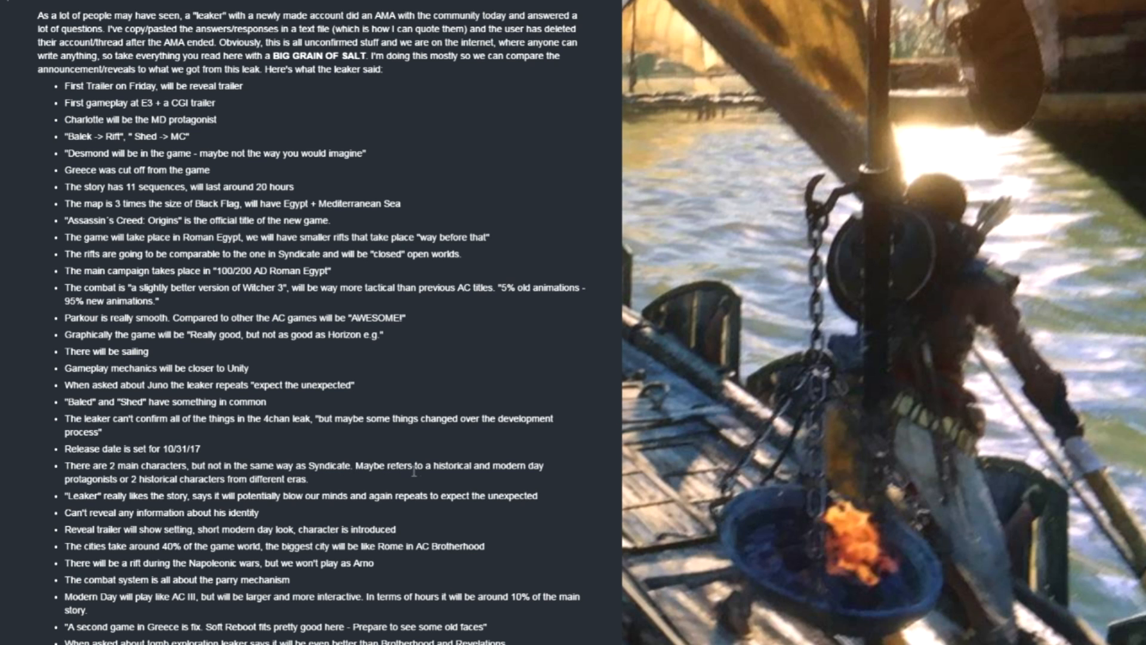
mouse_move(320, 500)
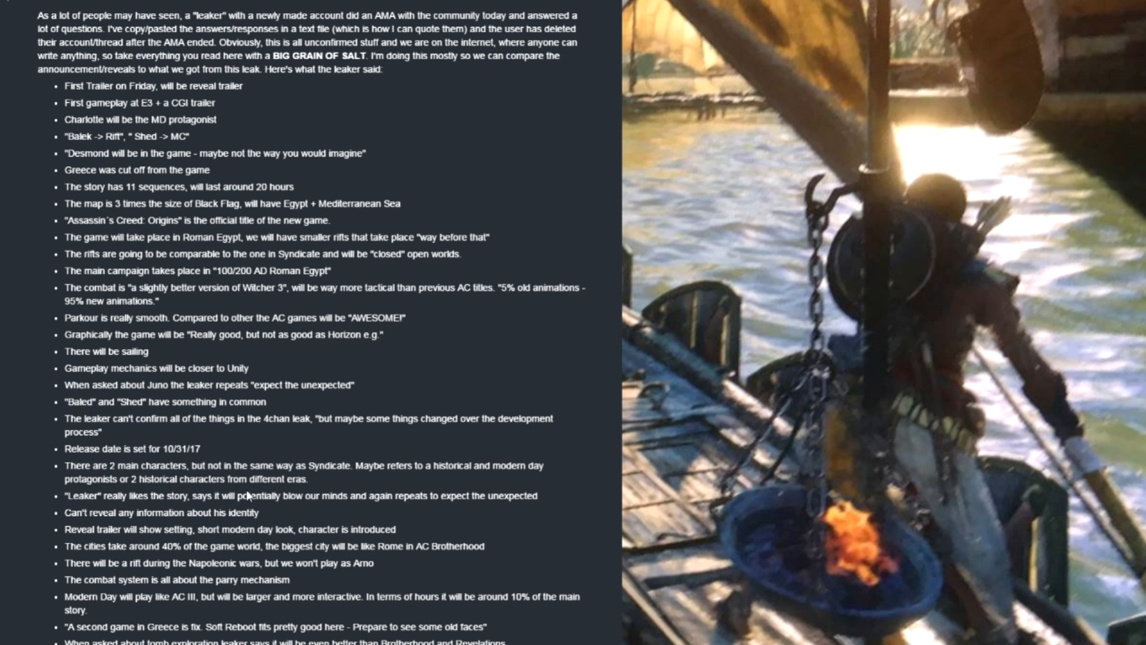
- Scroll down through the points on protagonists, eagle vision, the trilogy, movement and Alexandria
scroll(down, 3)
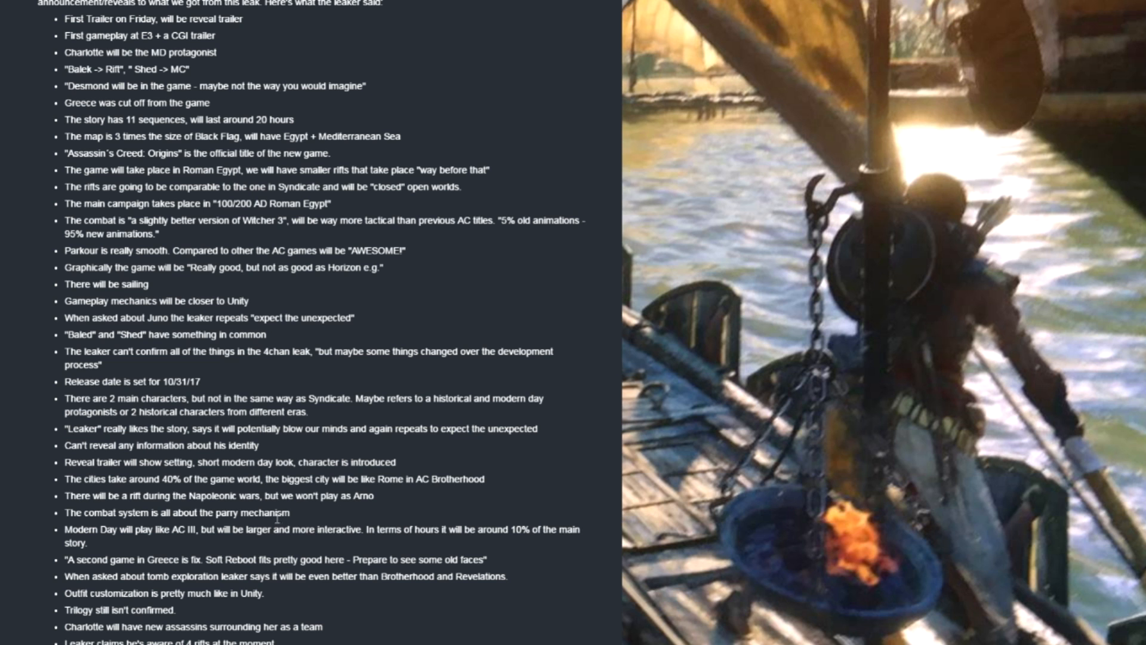
mouse_move(121, 512)
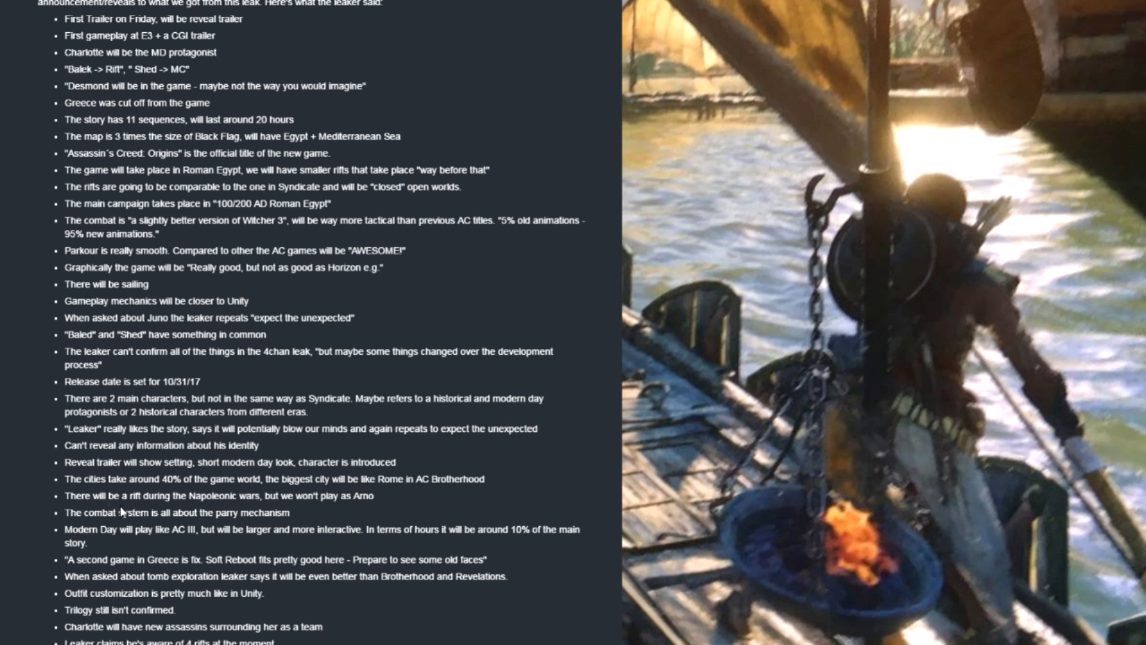
scroll(down, 3)
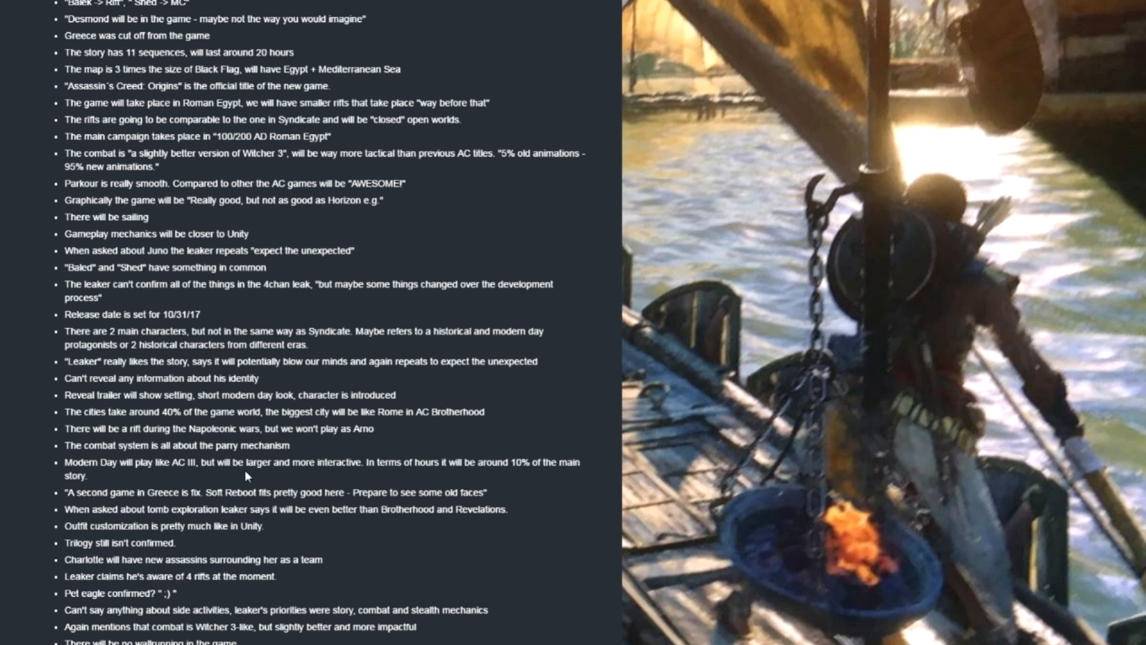
mouse_move(355, 478)
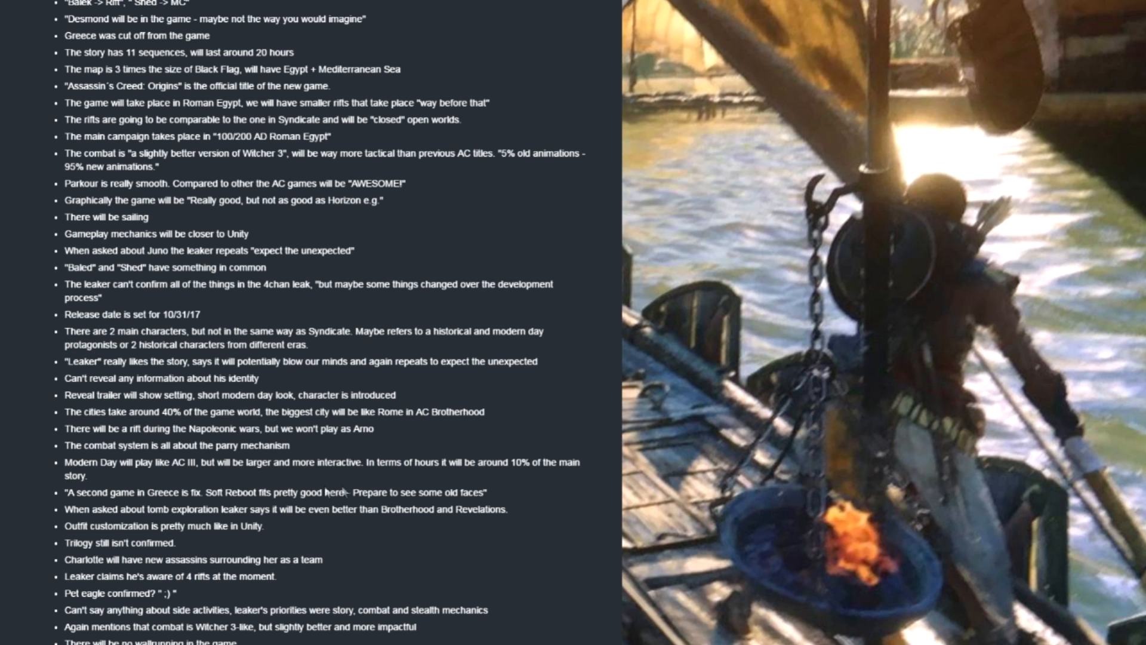
scroll(down, 3)
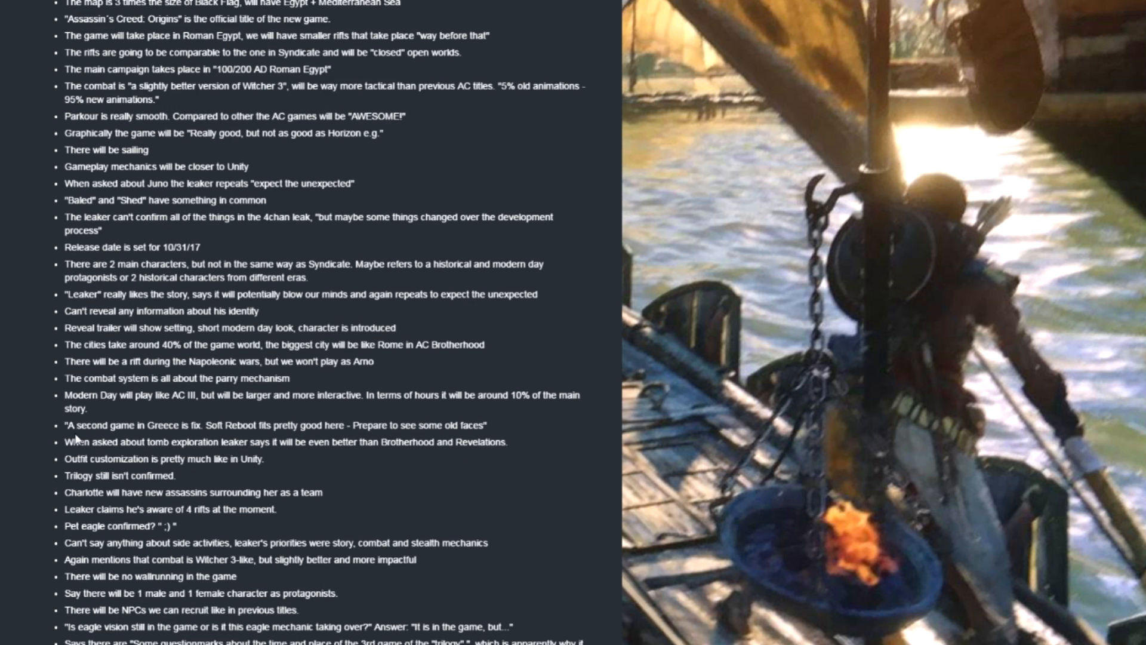
mouse_move(181, 425)
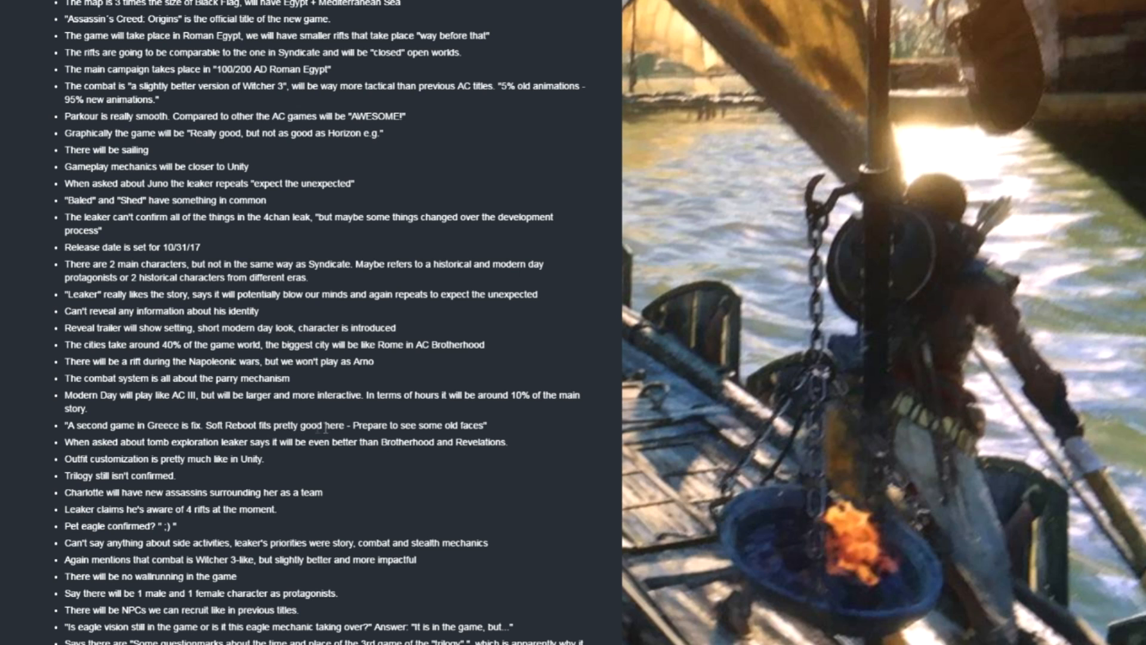
mouse_move(480, 440)
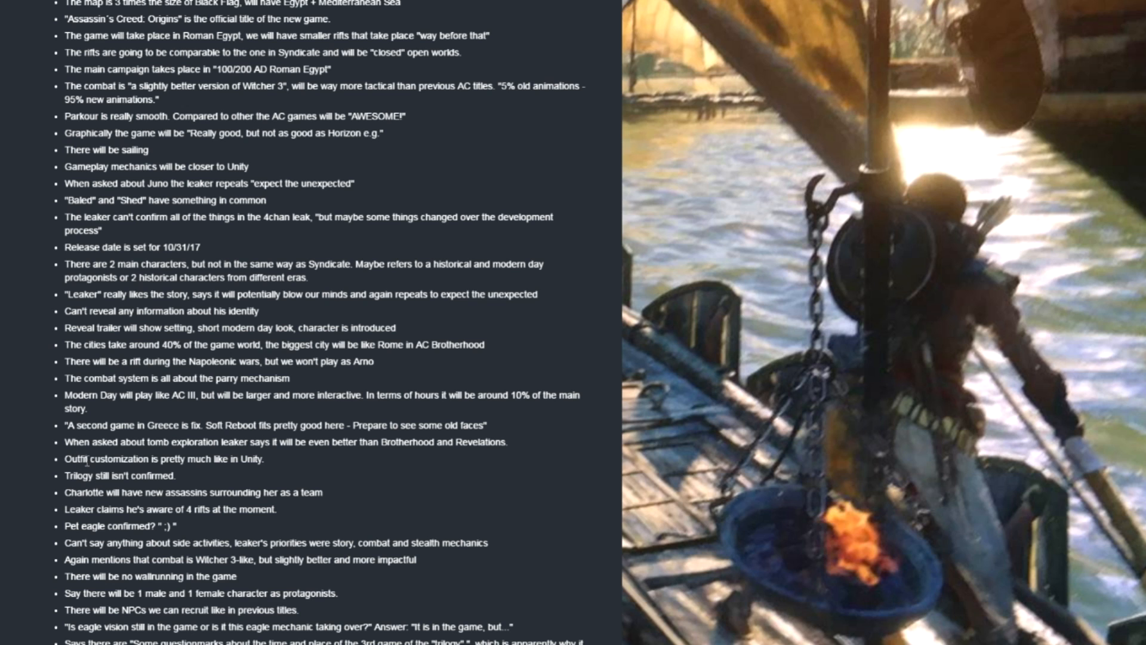
scroll(down, 3)
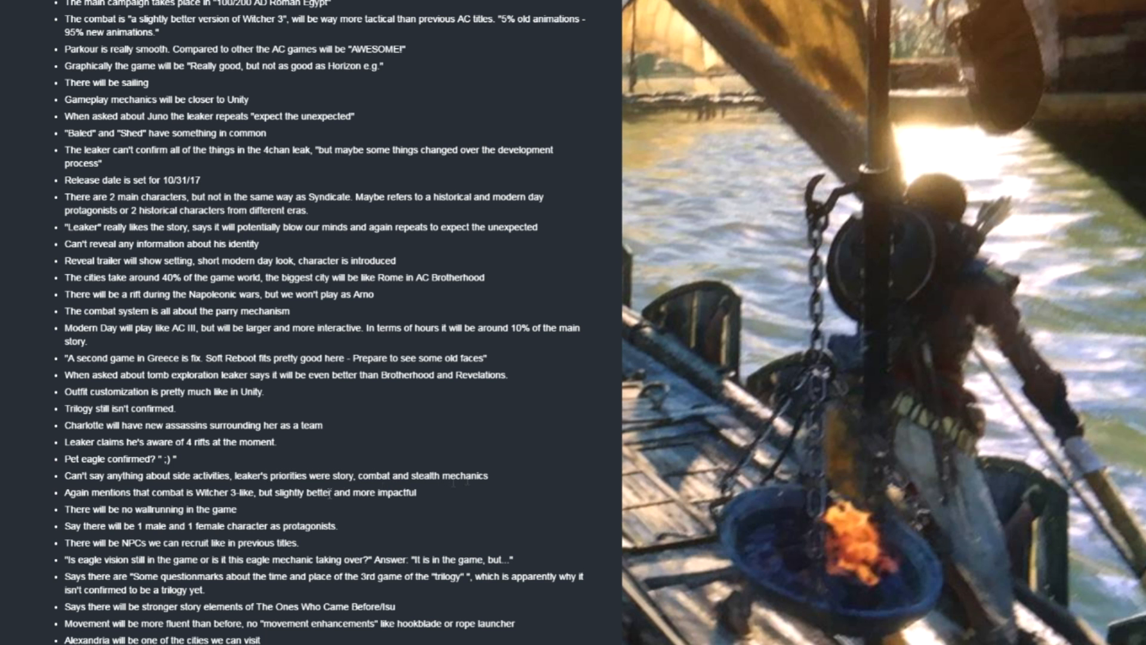
- Scroll down to the entries on the 20-hour story, collectibles, soundtrack, skill trees and weapons
scroll(down, 3)
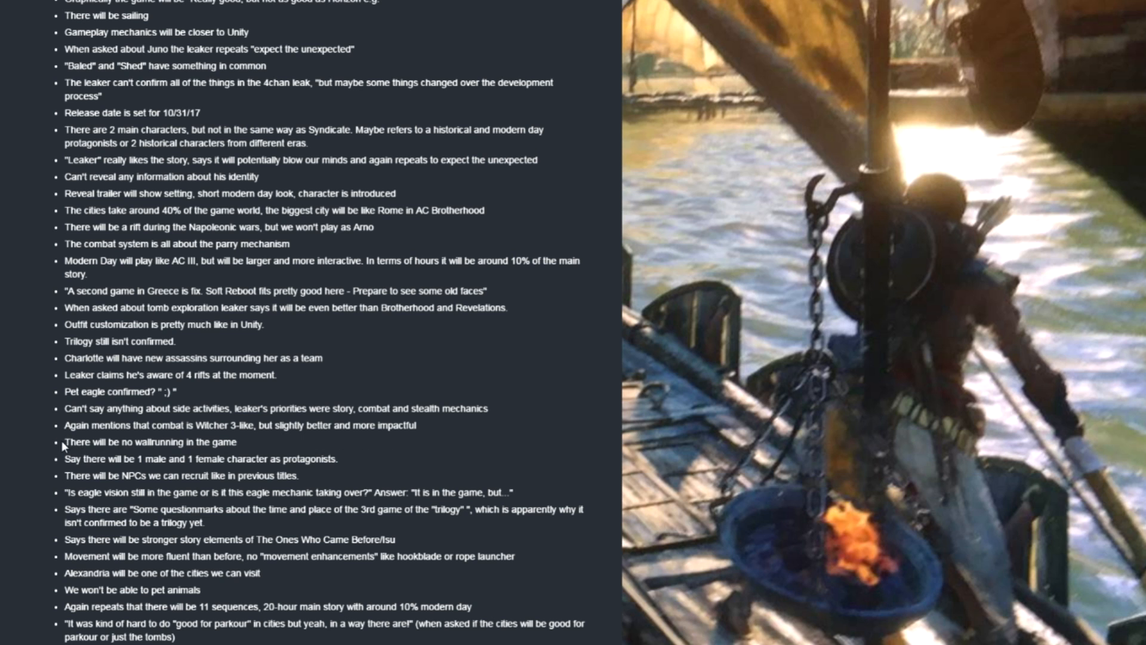
mouse_move(81, 479)
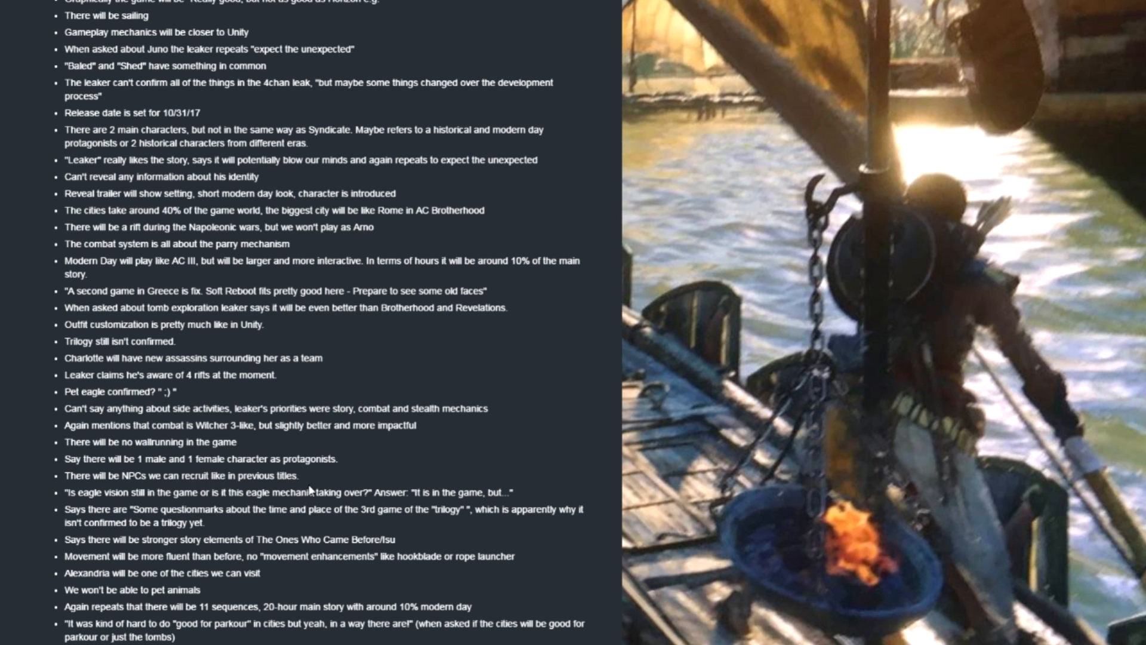
mouse_move(111, 520)
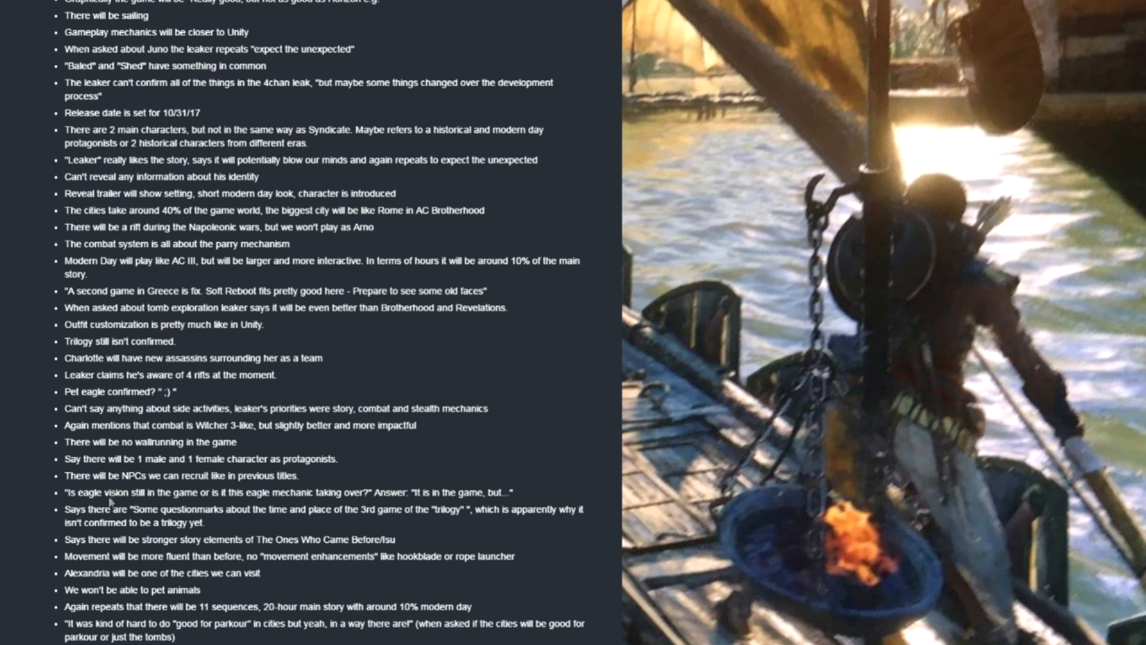
scroll(down, 3)
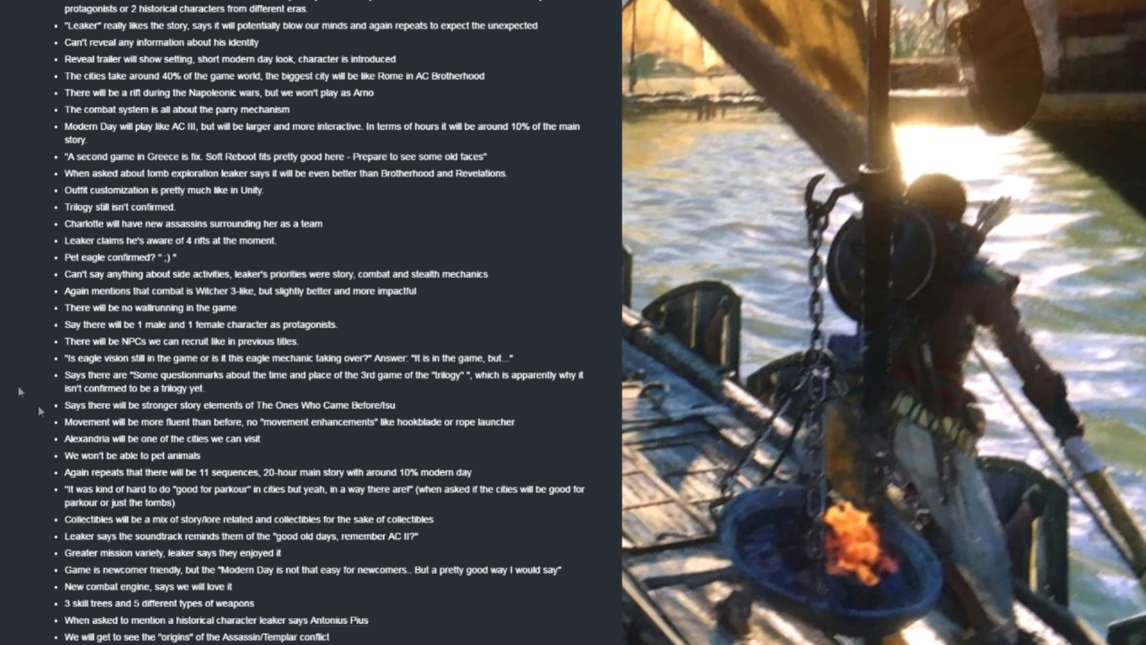
mouse_move(53, 412)
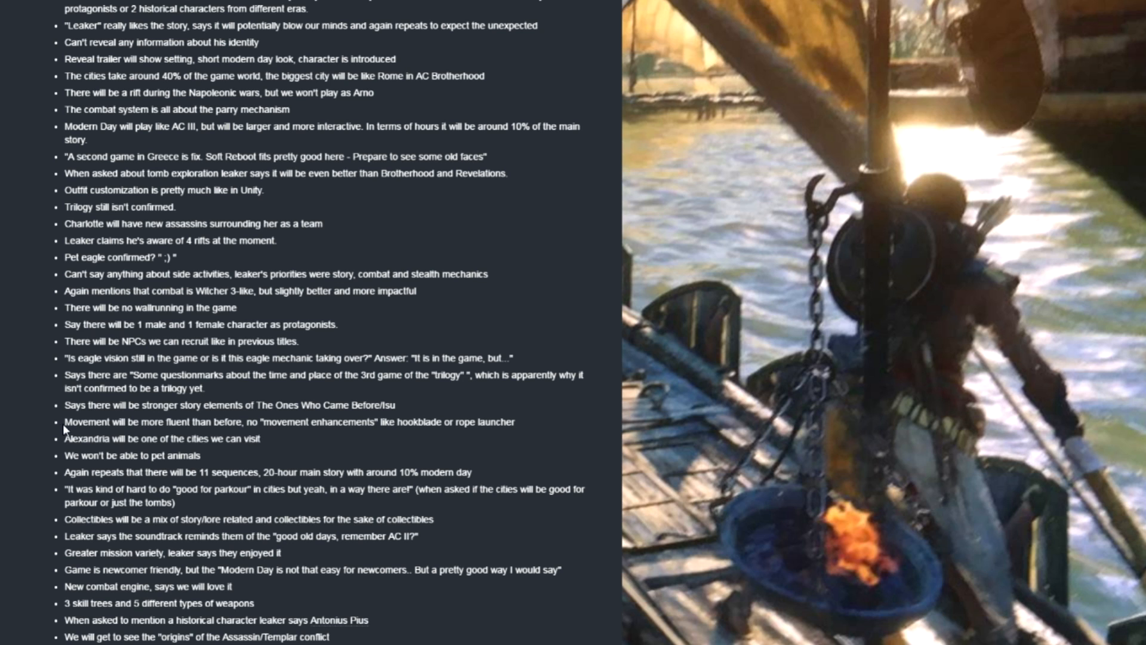
mouse_move(102, 434)
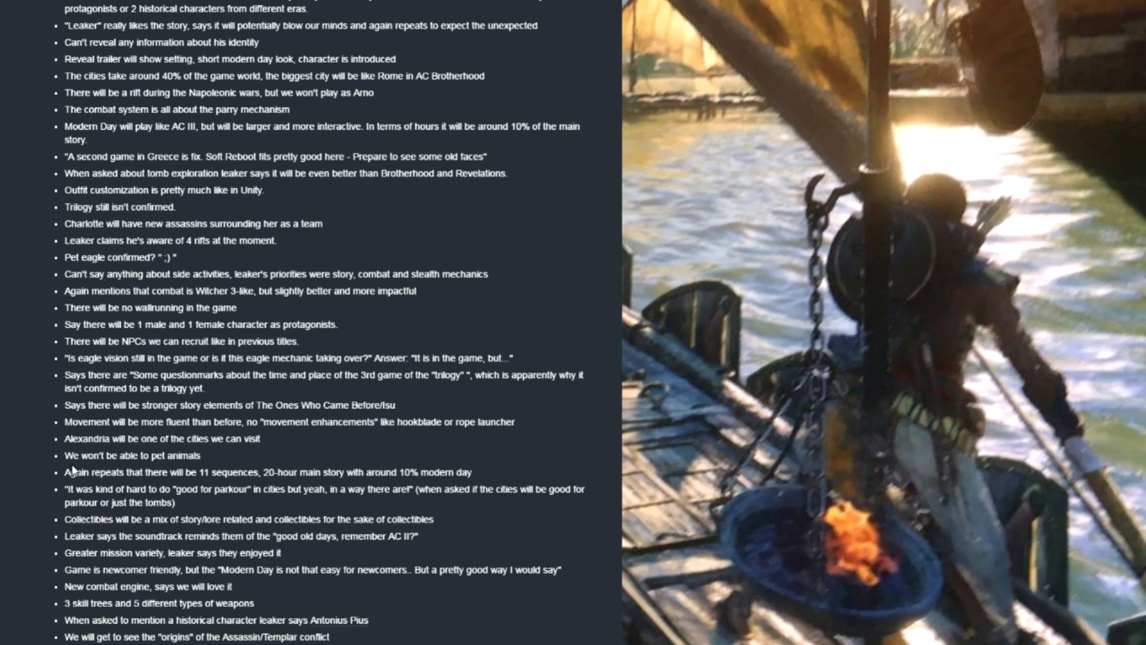
mouse_move(206, 468)
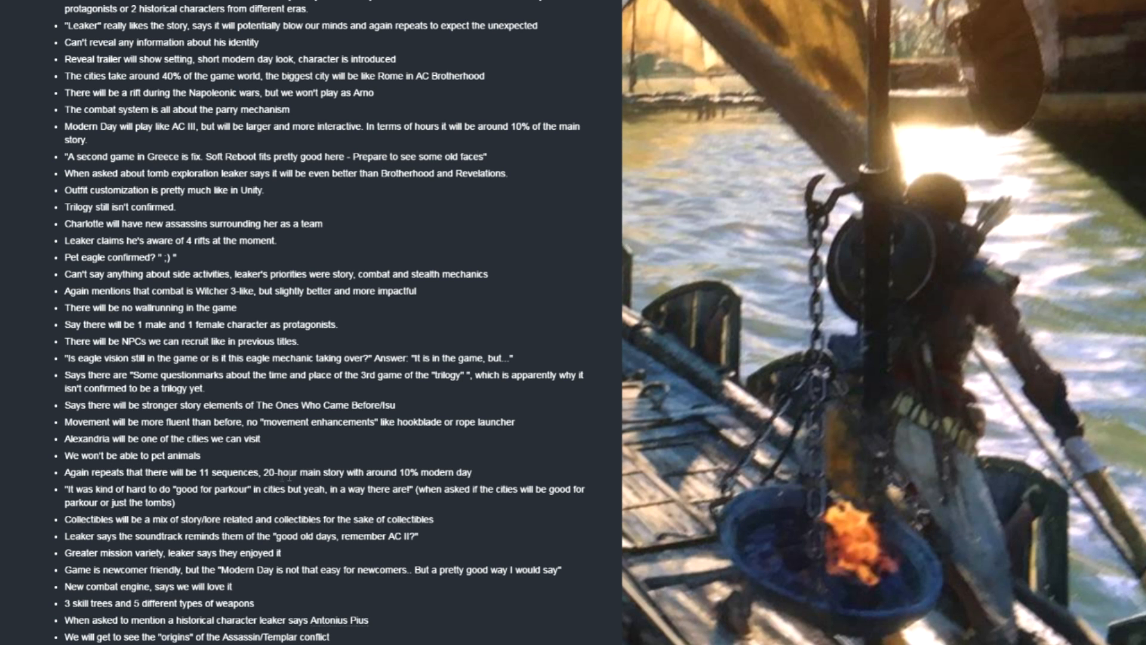
- Scroll to the final entries on healing, boats, the hidden blade and Jesper Kyd, and the closing disclaimer
scroll(down, 3)
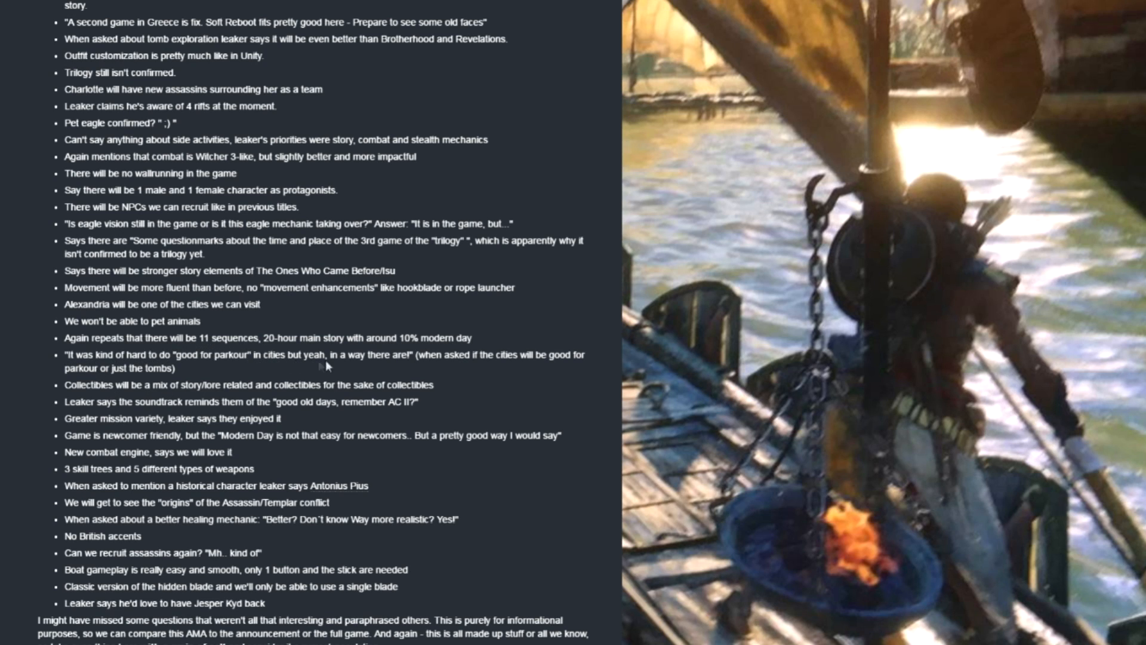
mouse_move(527, 374)
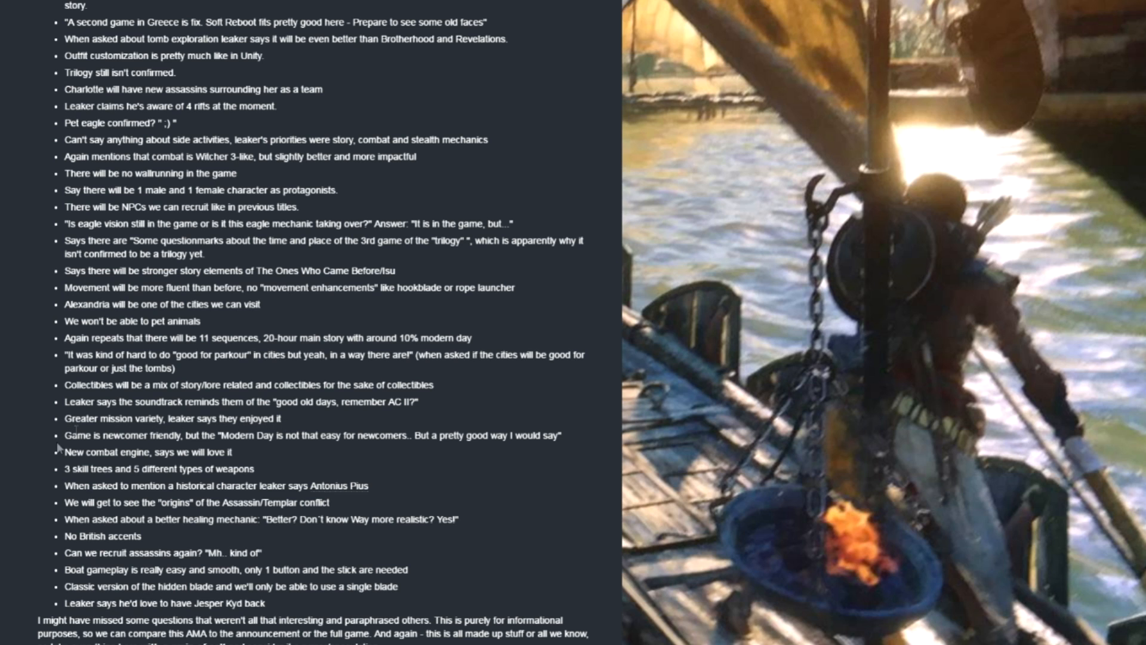
mouse_move(304, 451)
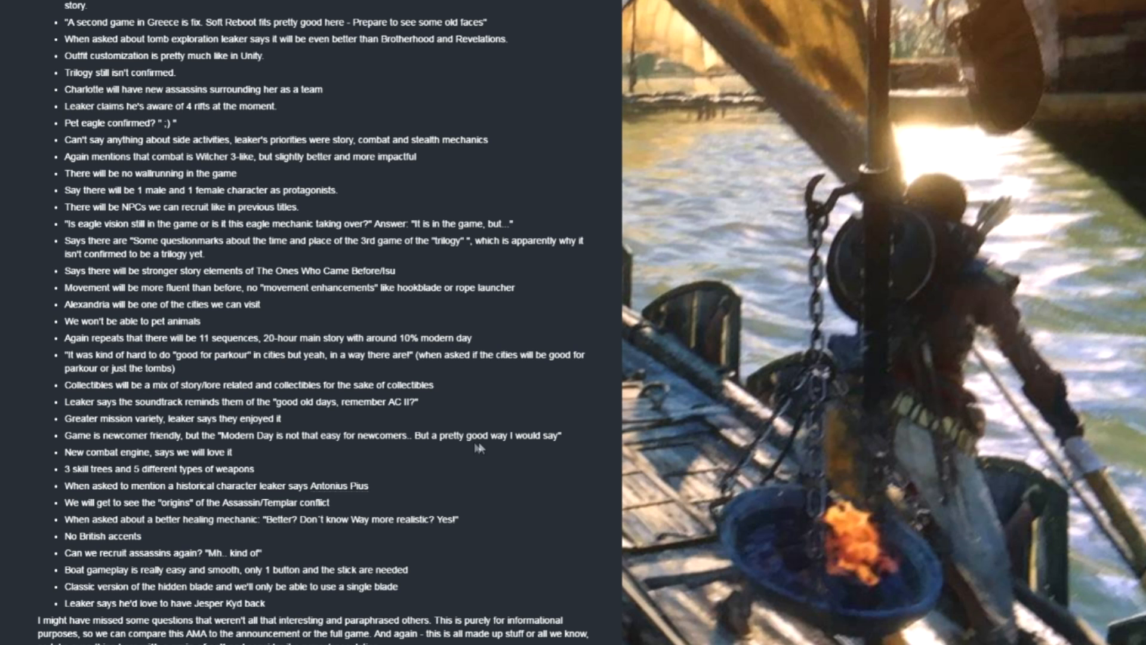
mouse_move(244, 473)
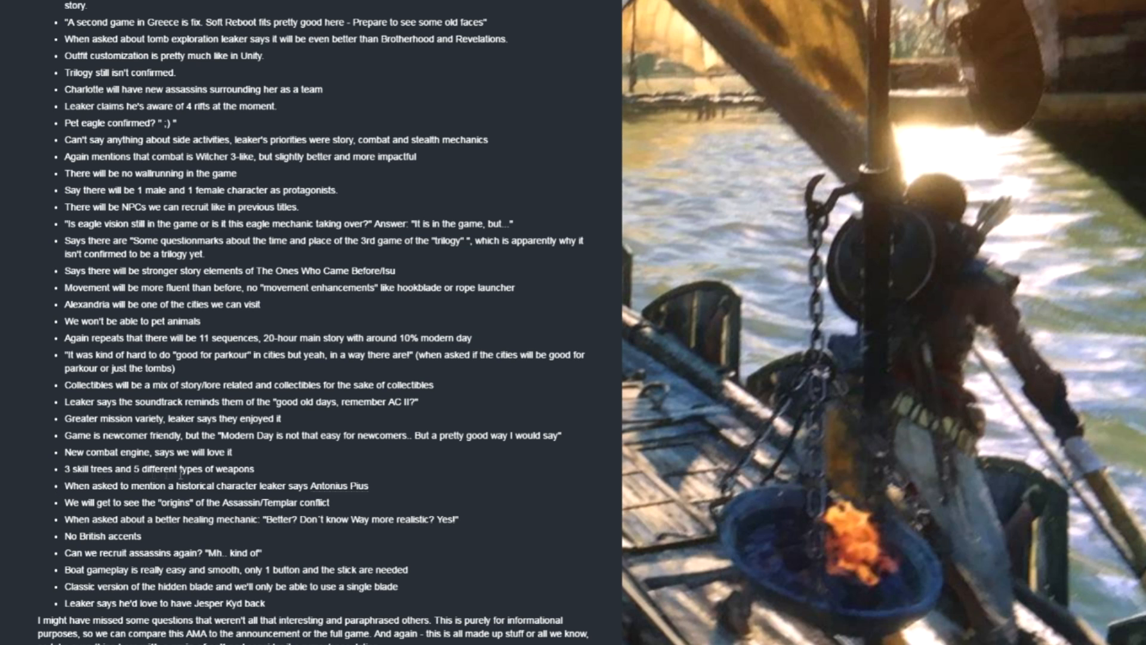
mouse_move(121, 505)
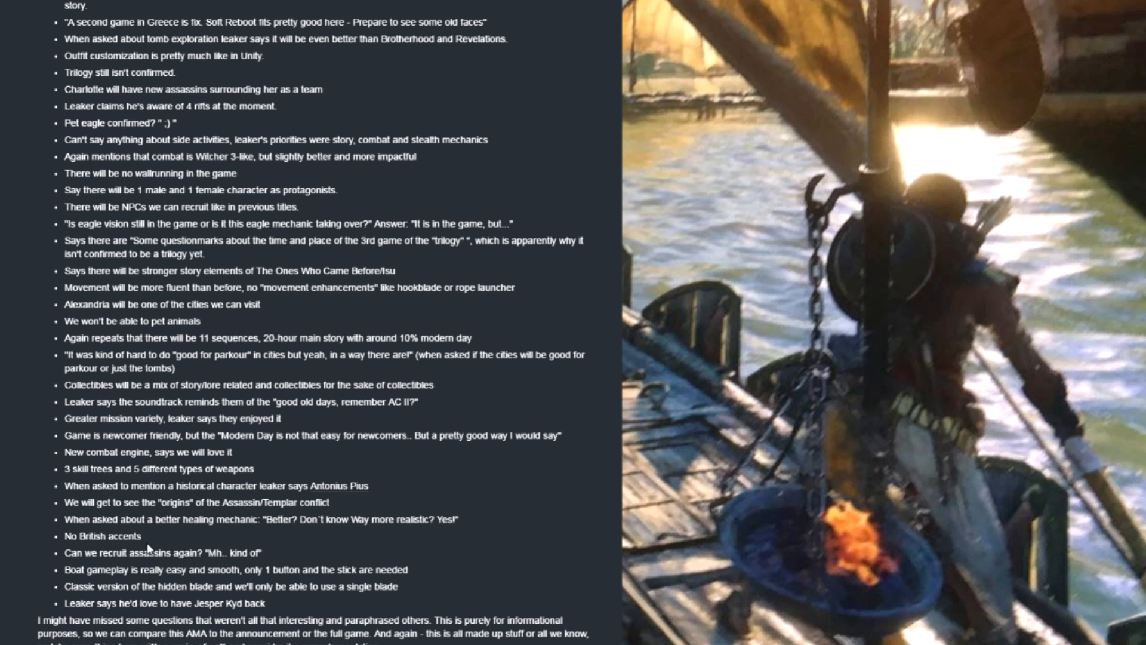
double_click(82, 536)
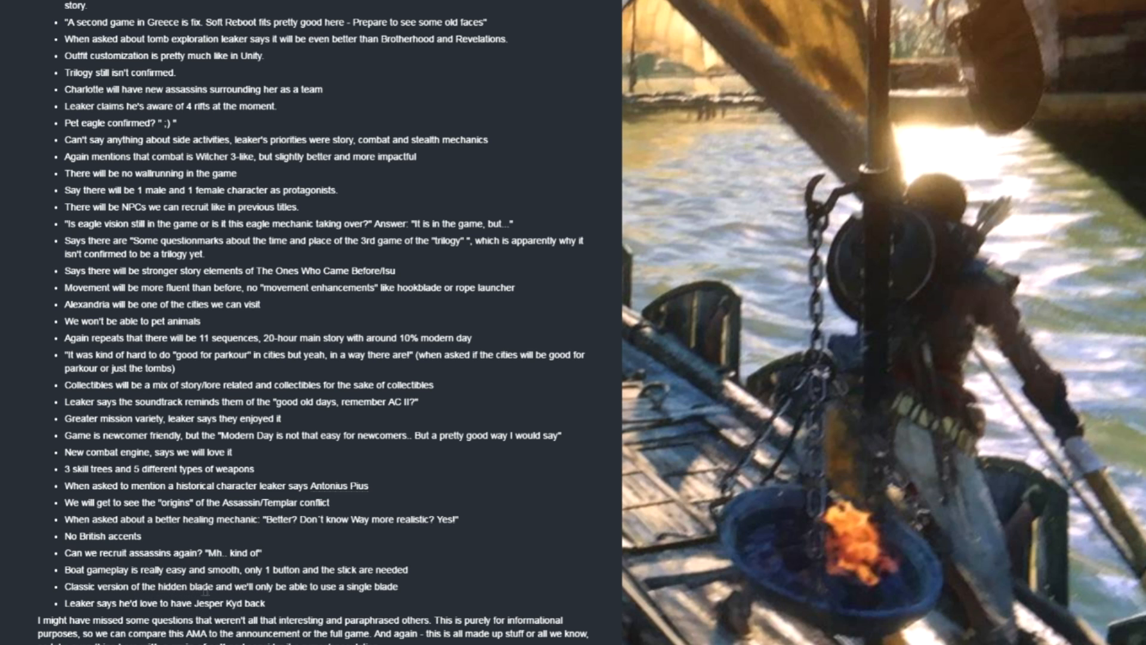
mouse_move(384, 600)
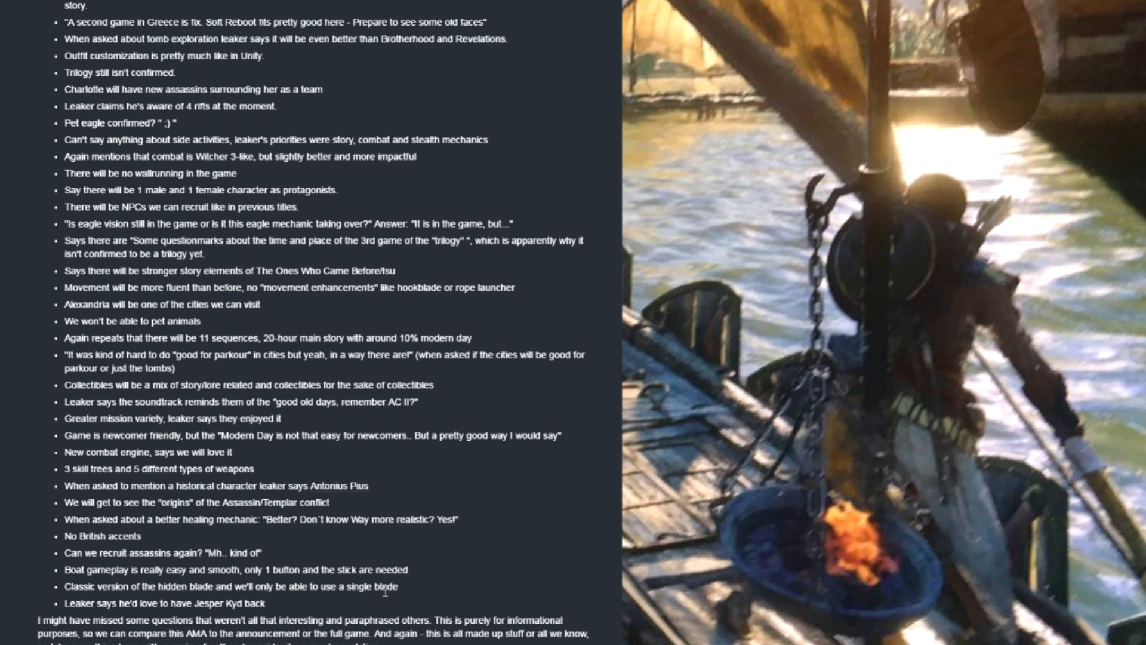
- Scroll past the post's end to the 'all 96 comments' section and the first reply
scroll(down, 3)
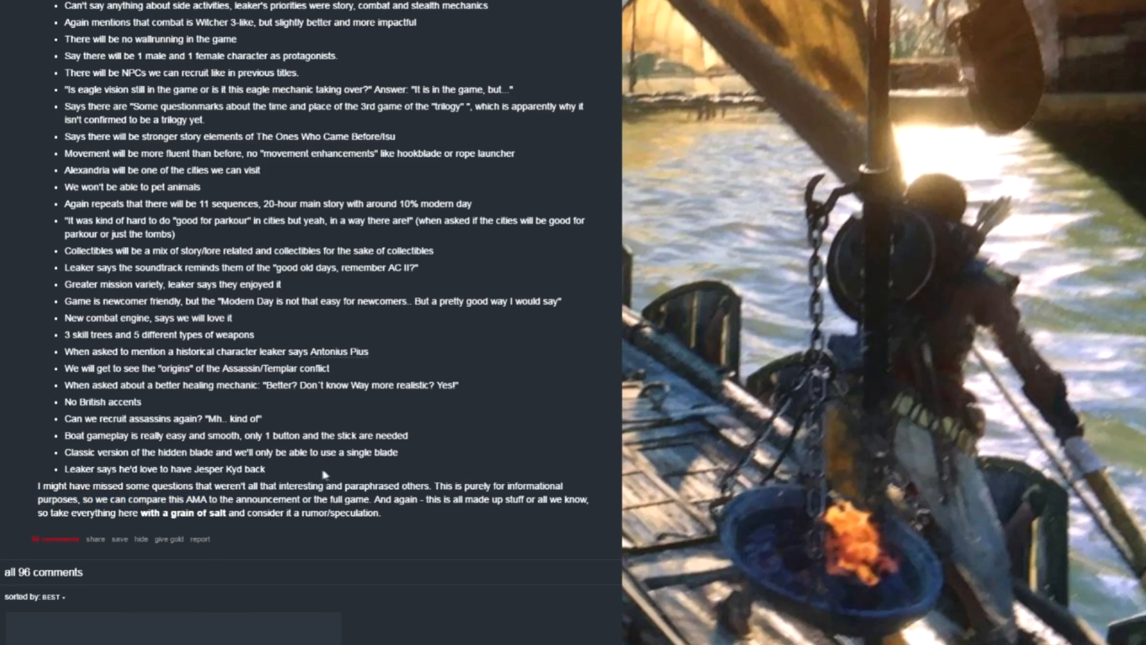
scroll(down, 3)
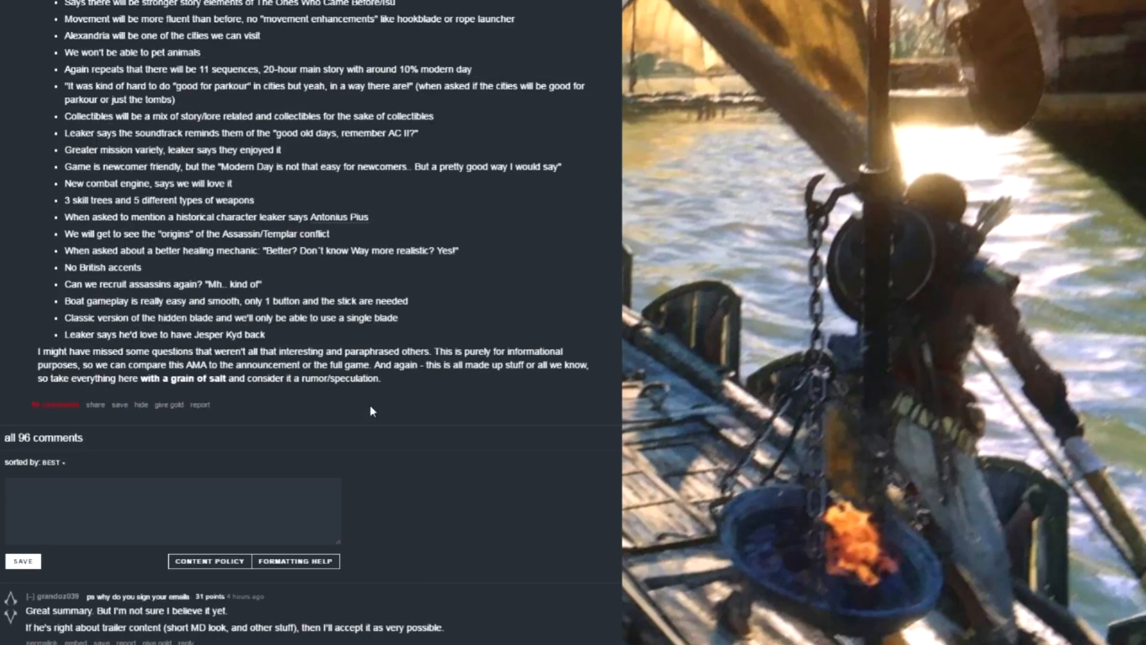